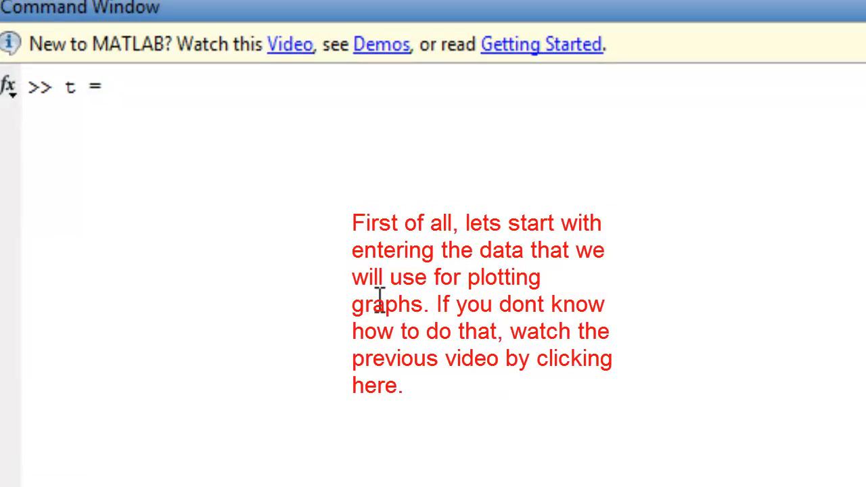
Define t = -2*pi : pi/100 : 2*pi
type("-2*")
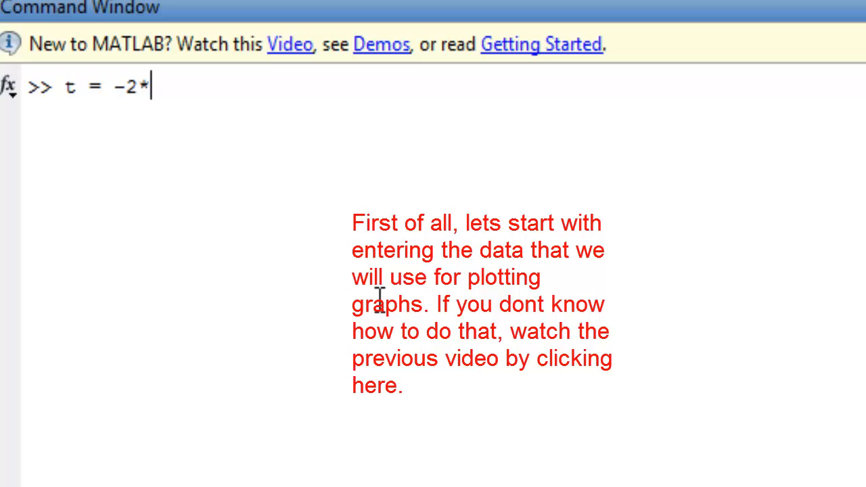
type("pi : pi/100")
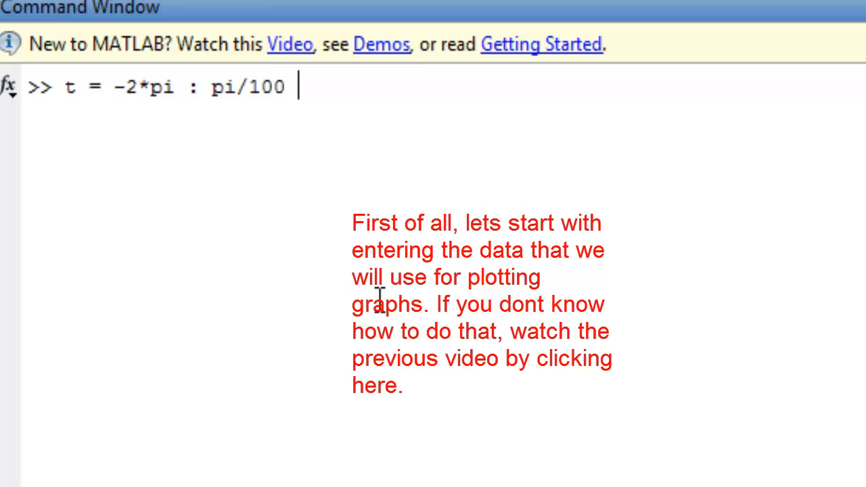
type(": 2*pi")
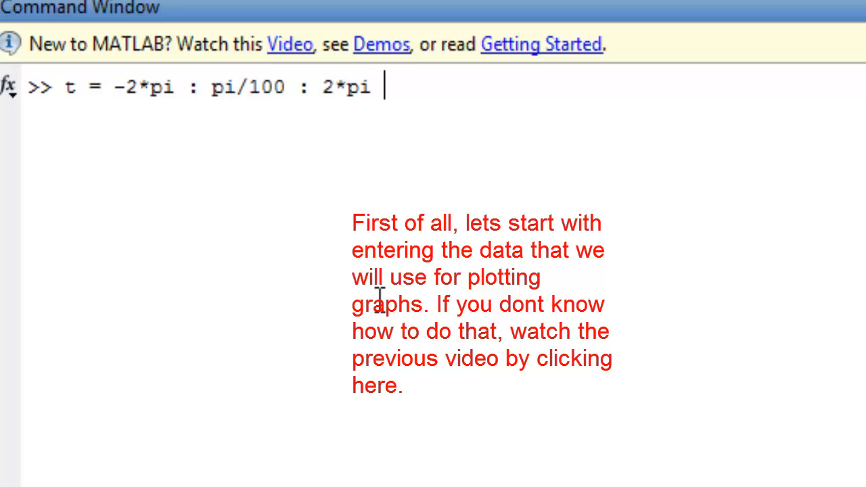
Define x = cos(t), y = sin(t) and z = x.^2 + y.^2
type("x = cos (")
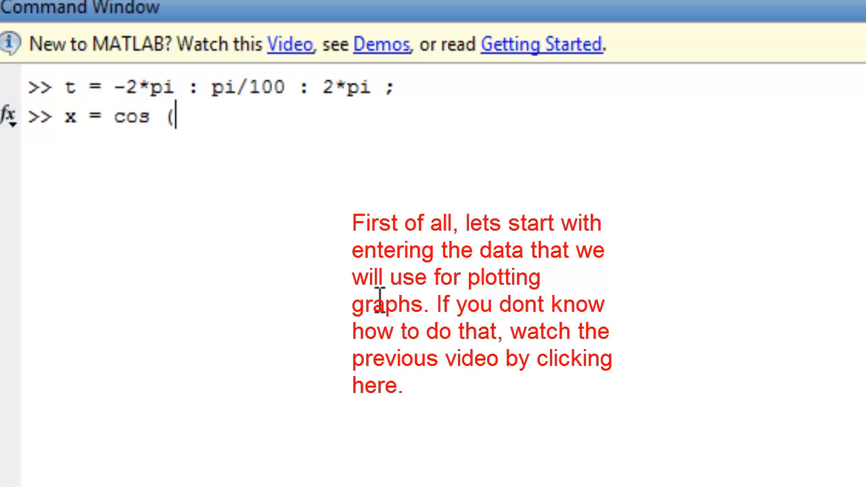
type("t) ;")
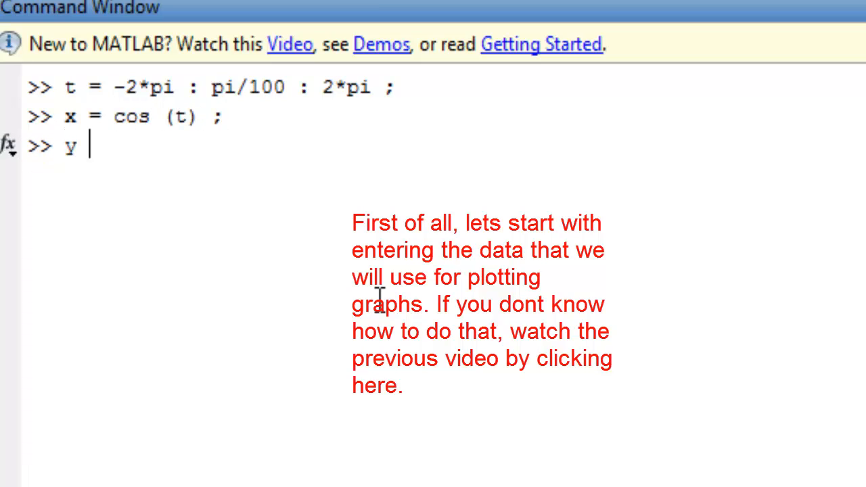
type("= sin (t) ;")
type("z = x")
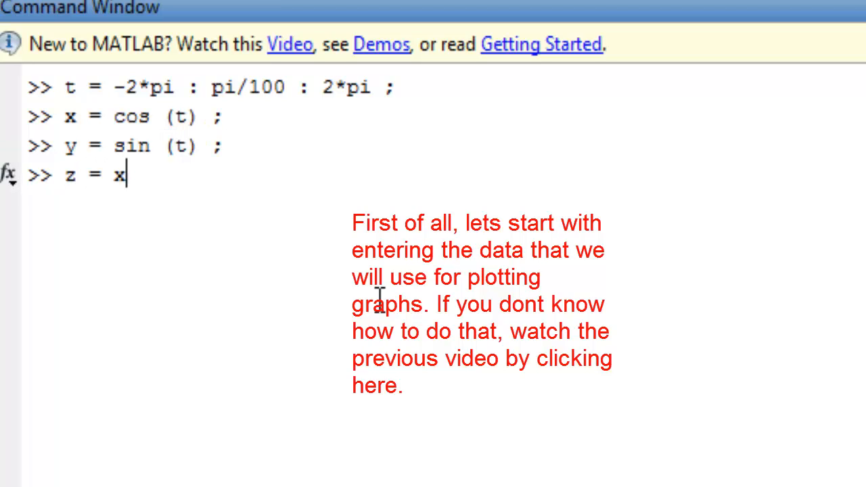
type(".^2 +")
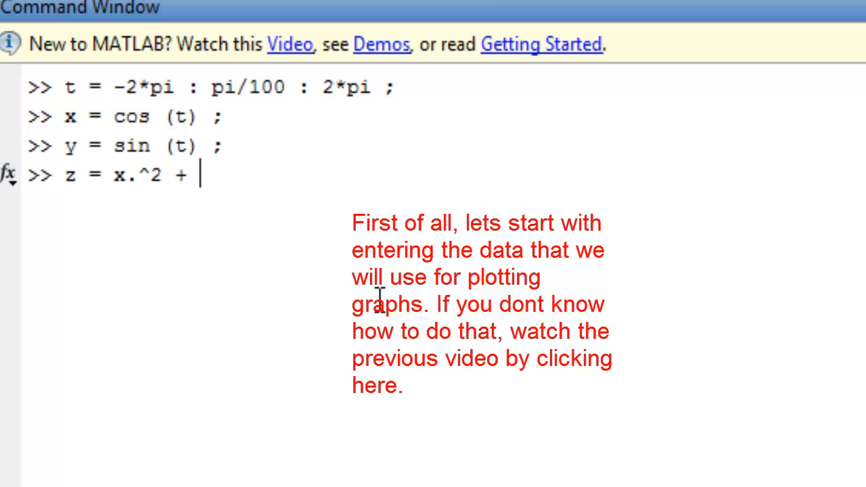
type("y.^2 ;")
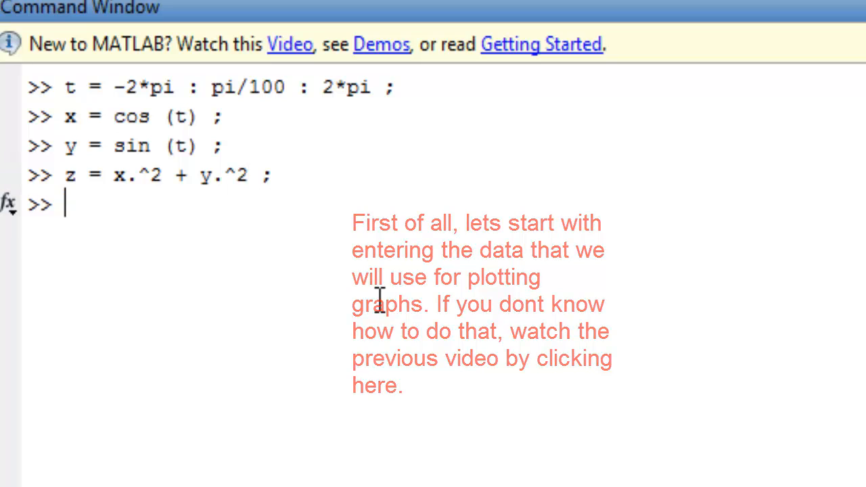
Run plot(t, x); to graph the cosine values against t
type("plo")
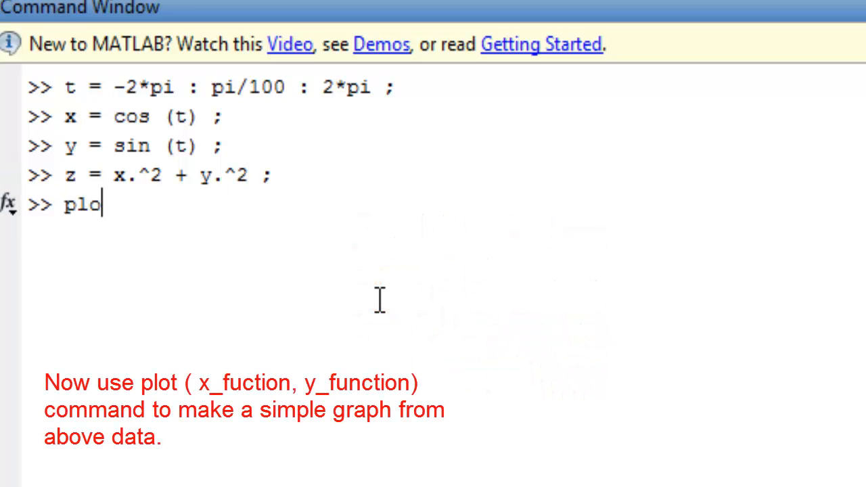
type("t ( t , x )")
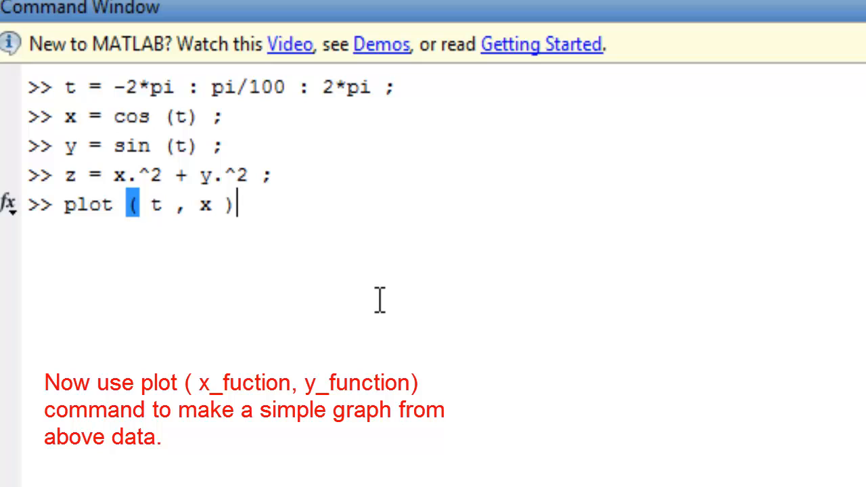
type(";")
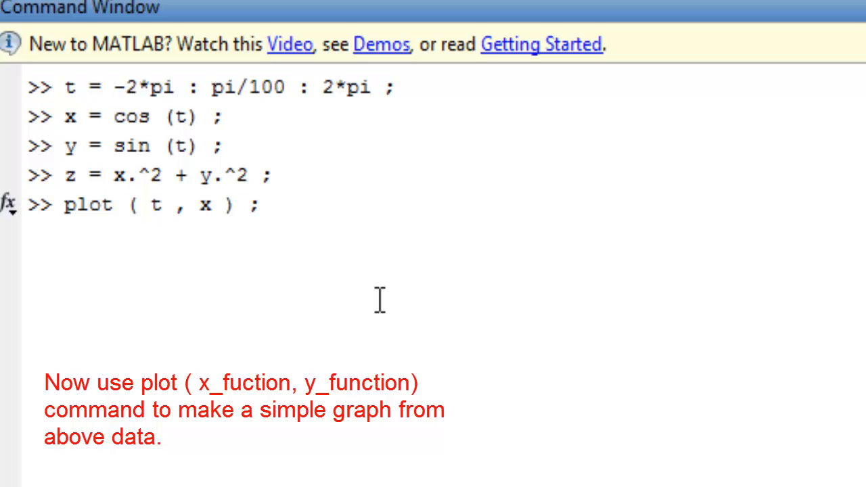
key("Return")
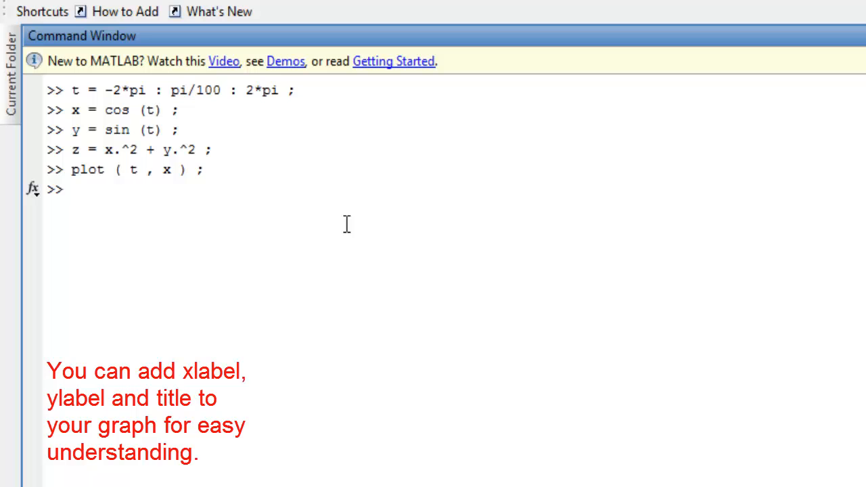
Label the axes with xlabel('t') and ylabel('cos (t)')
type("xlabel")
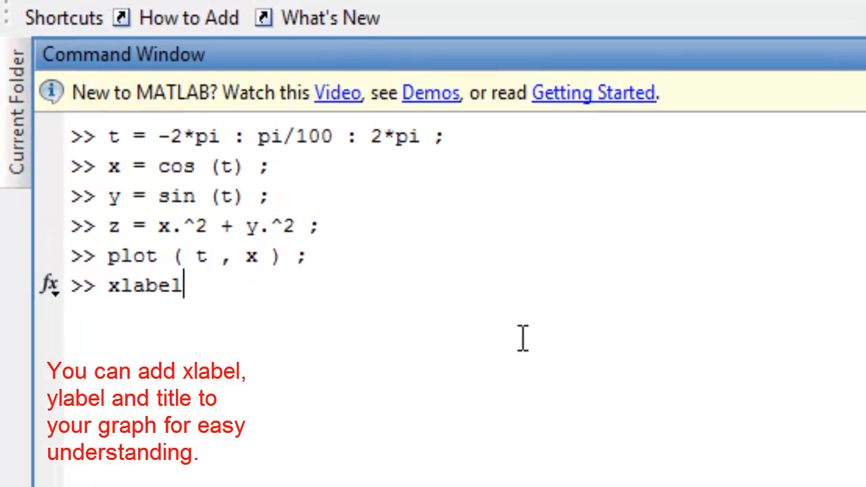
type("( 't'")
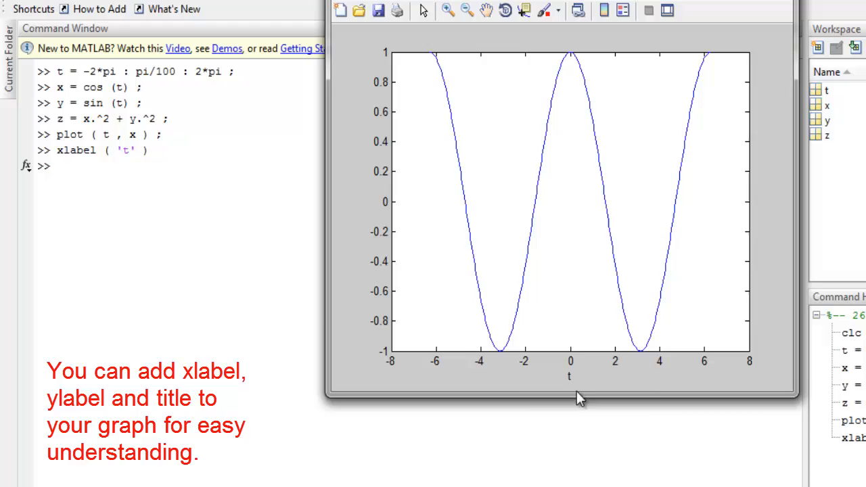
type("yla")
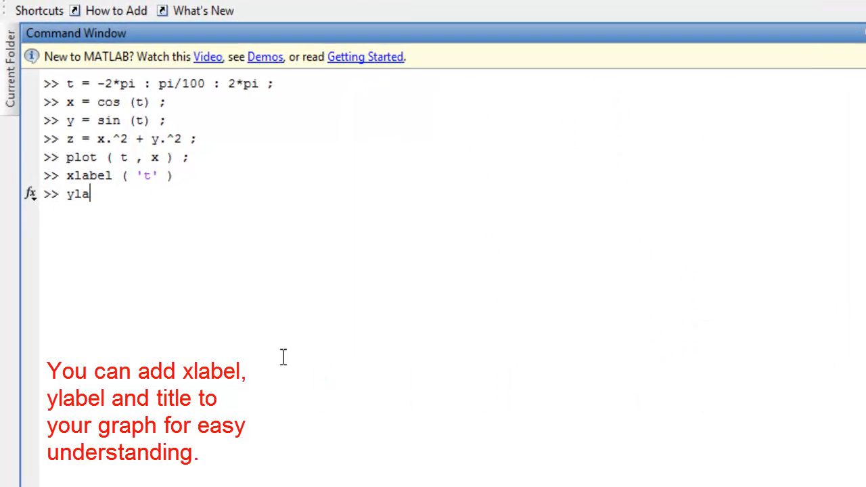
type("bel(")
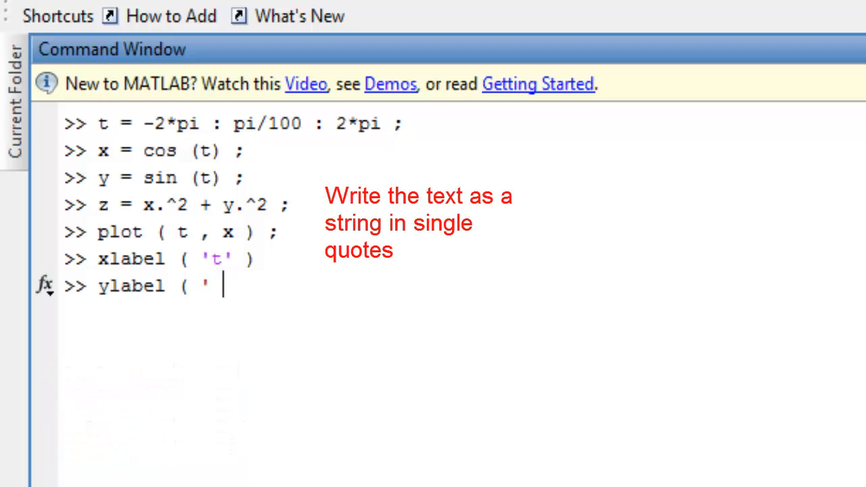
type("cos (t")
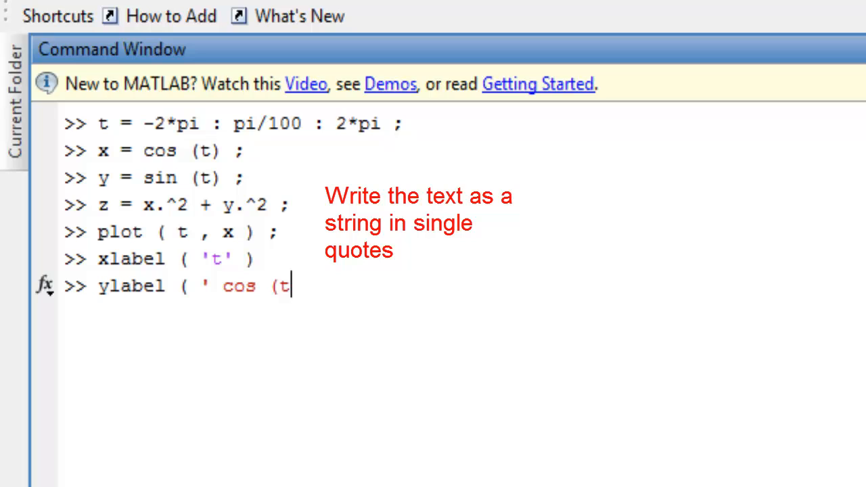
type(") '")
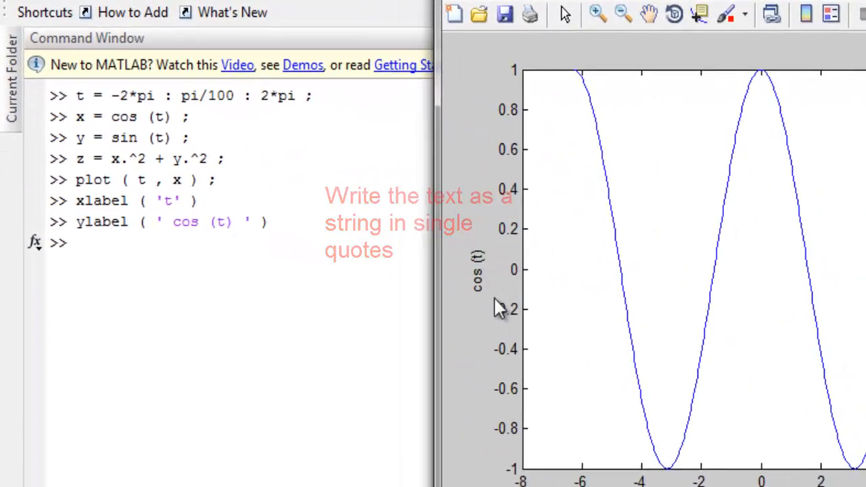
Title the graph 'PLOT OF COS FUNCTION'
type("title")
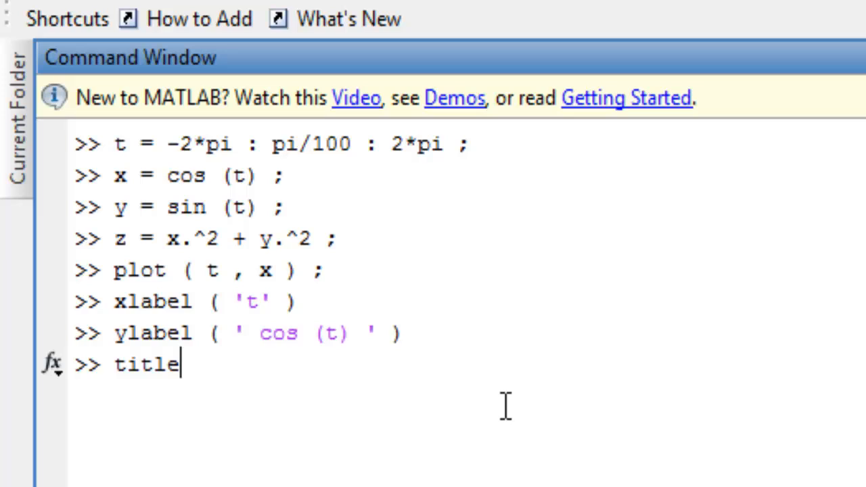
type("( ' PL")
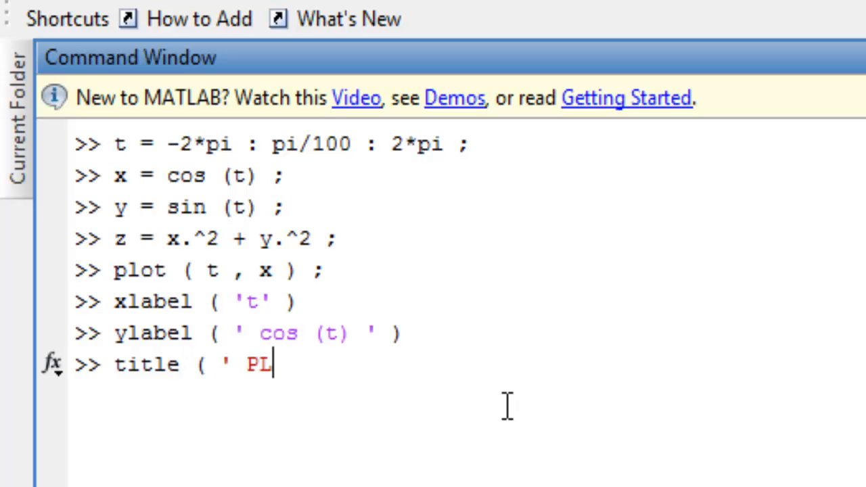
type("OT OF")
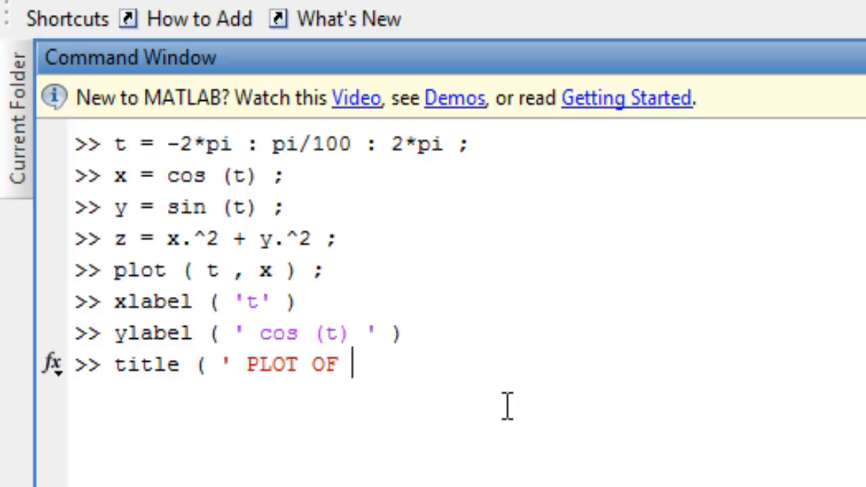
type("COS FUNCTION ;")
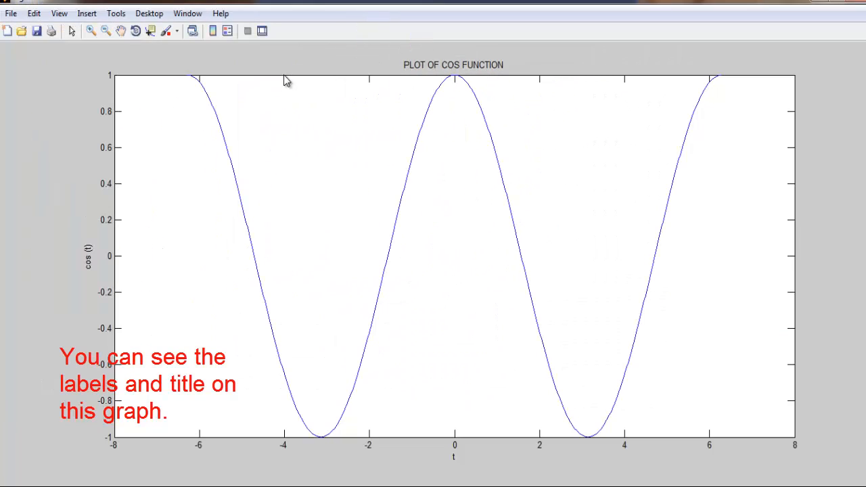
mouse_move(66, 226)
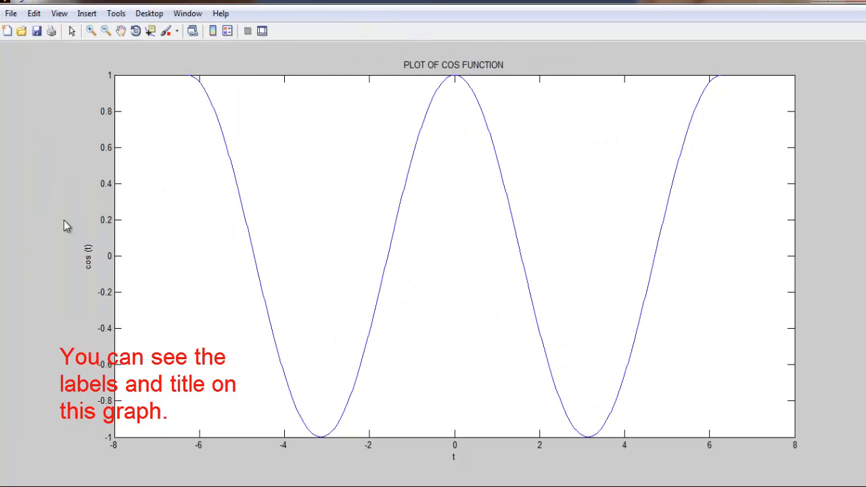
mouse_move(447, 440)
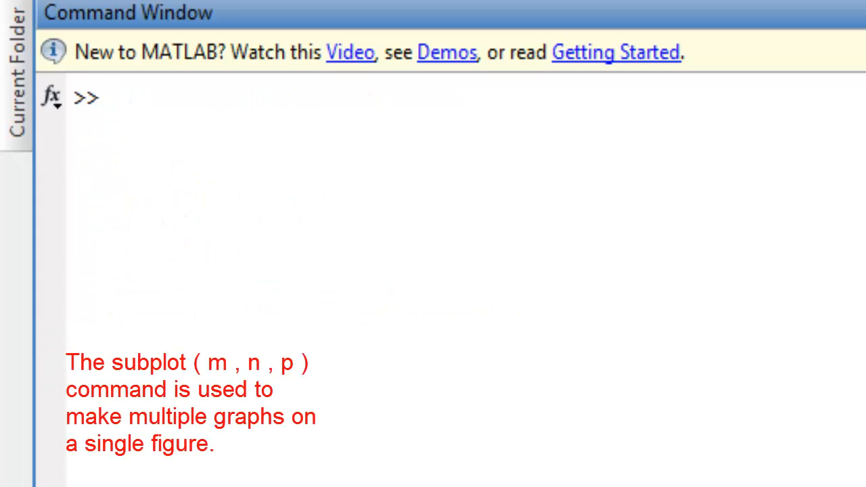
Place the cos plot in subplot(2,2,1) and title it 'PLOT OF COS FUNCTION'
type("subplot (")
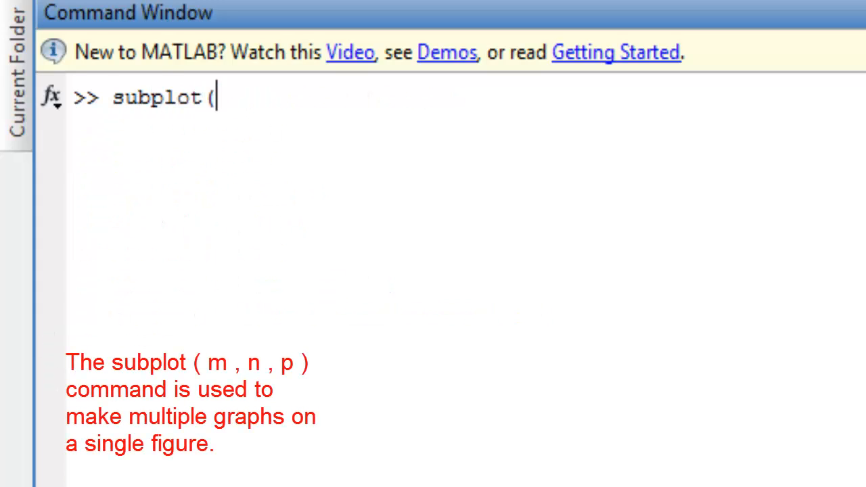
type("2 , 2 , 1 ) ;")
type("plot ( t , x ) ,")
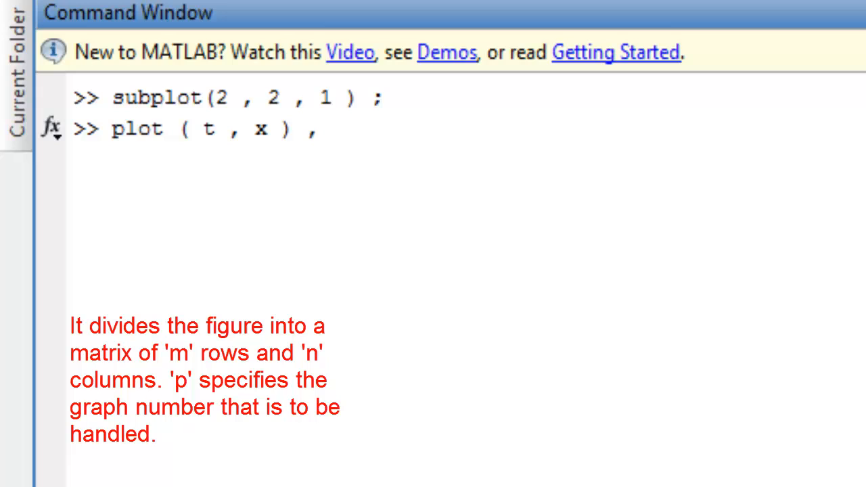
type("title")
type("subplot(2 , 2 , 1 ) ;")
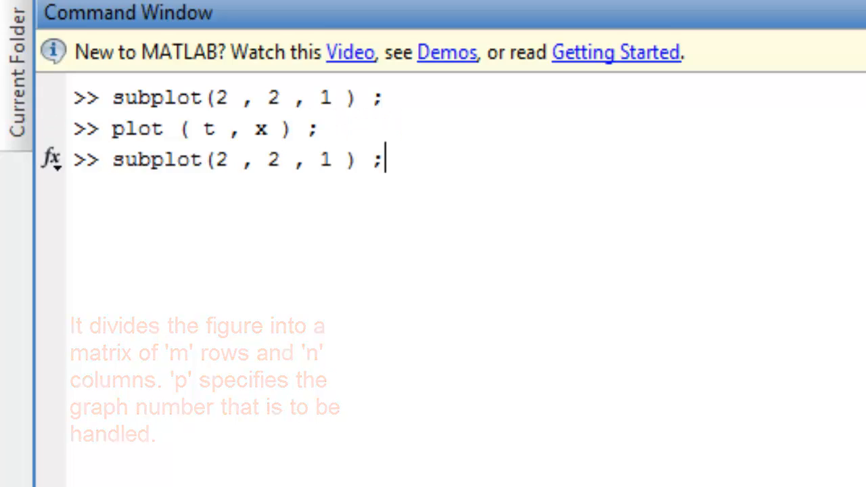
type("title ( ' PLOT OF COS FUNCTION ' )")
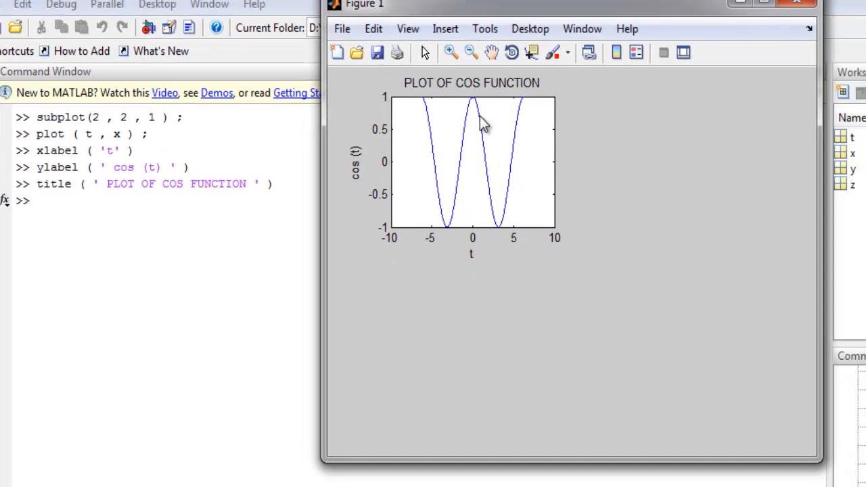
Re-enter ylabel('cos (t)') and begin plotting the sine curve with plot
type("ylabel ( ' cos (t) ' )")
left_click(166, 200)
type("subplot(2 , 2 , 2 ) ;")
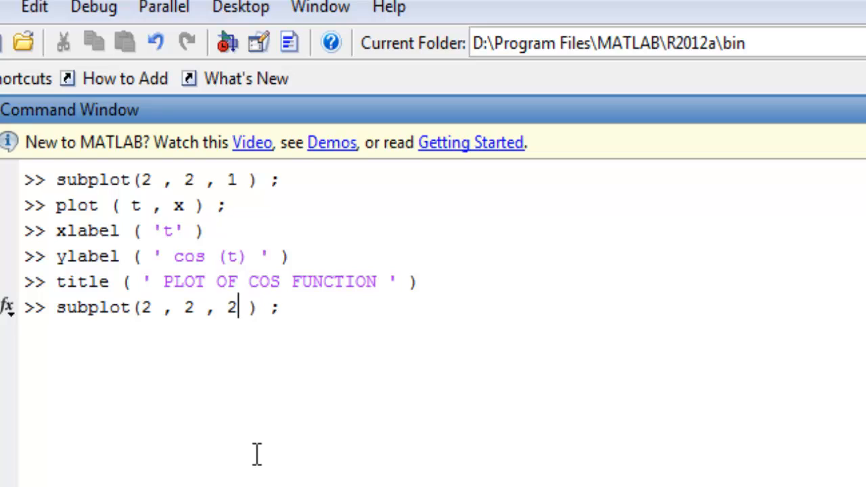
type("plot (t , y")
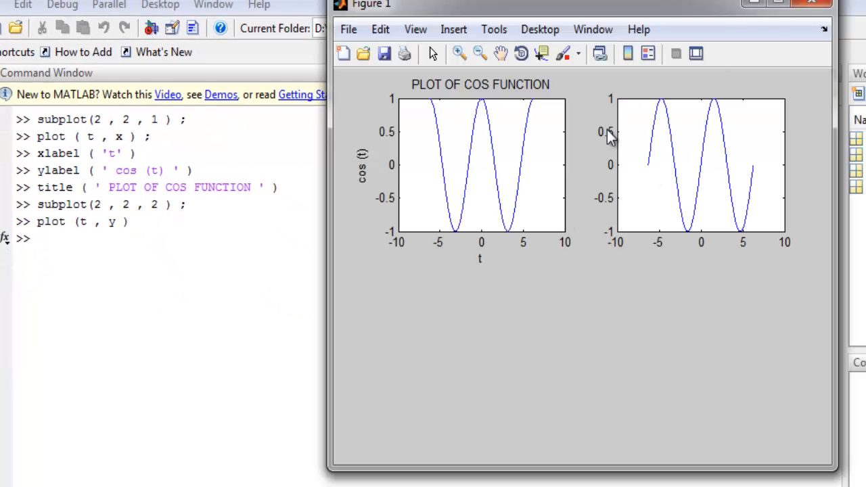
mouse_move(411, 340)
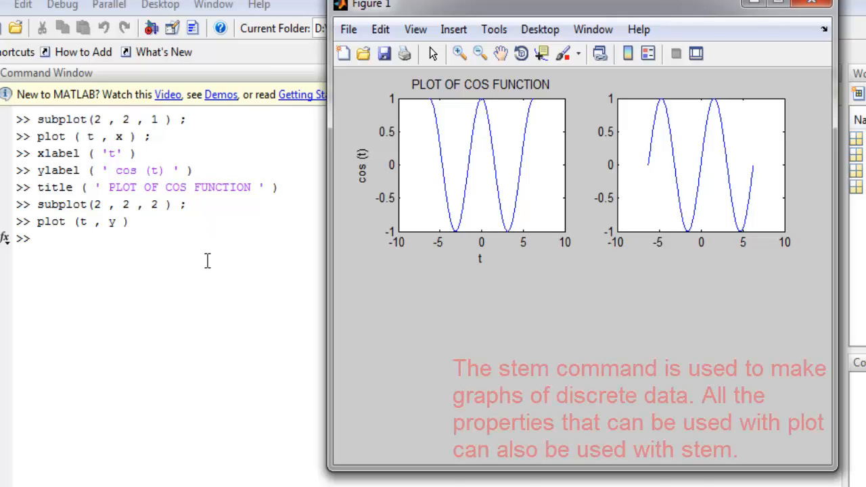
Draw stem(t, y) in the second panel and title it STEM PLOT OF COS FUNCTION
type("stem")
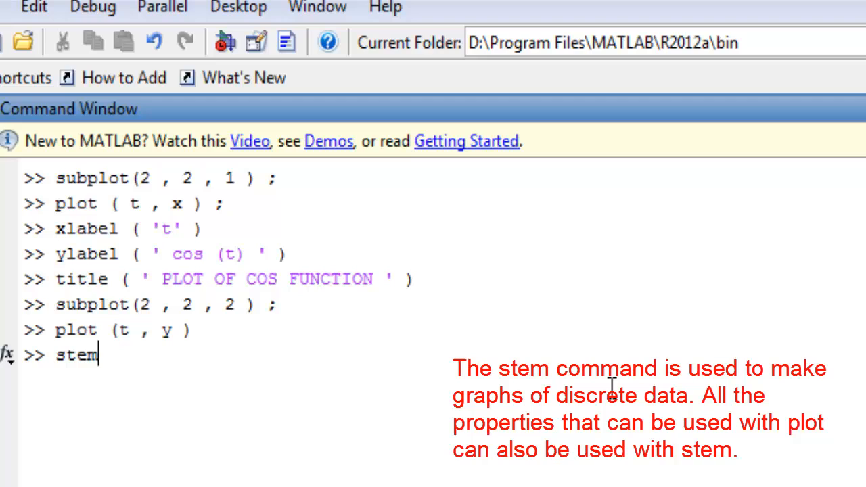
type("( t , y )")
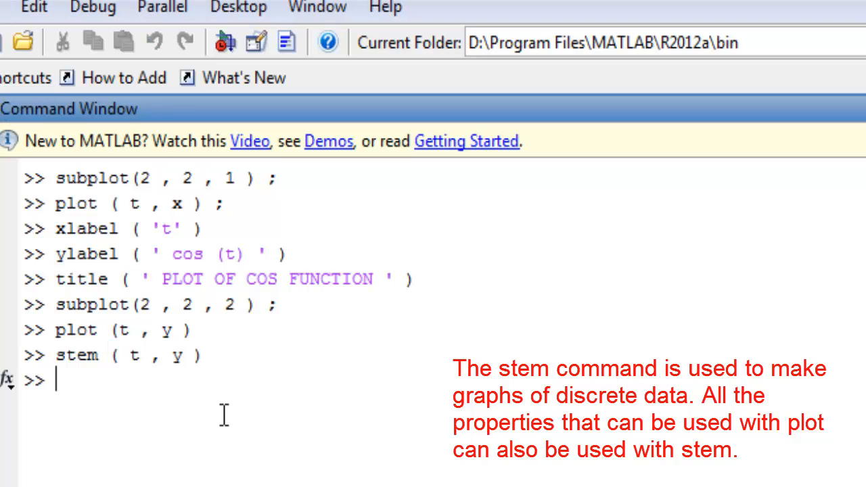
type("plot ( t , y )")
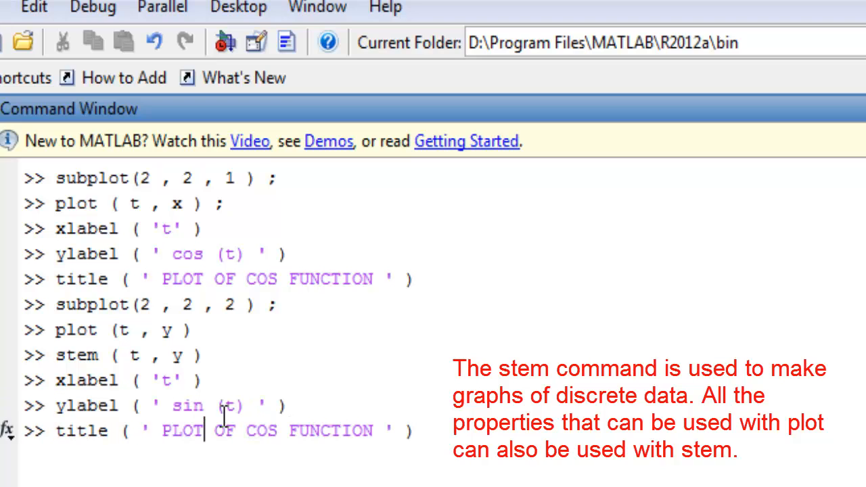
type("STEM")
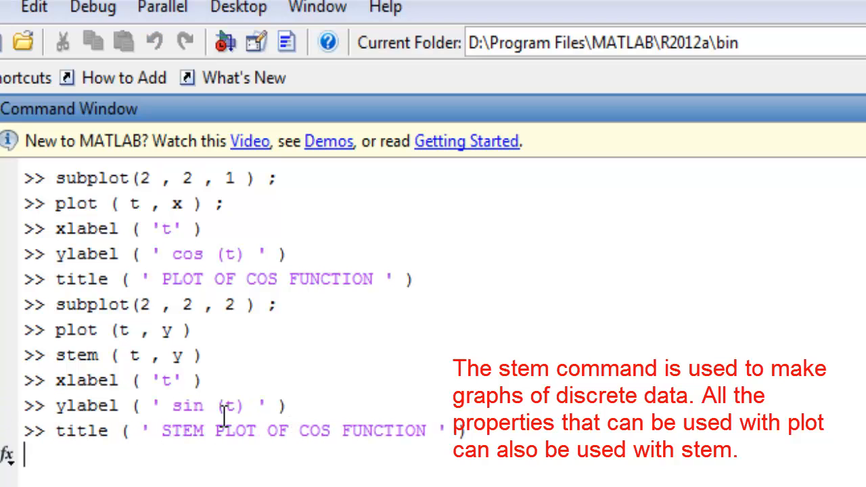
type("axis ( [")
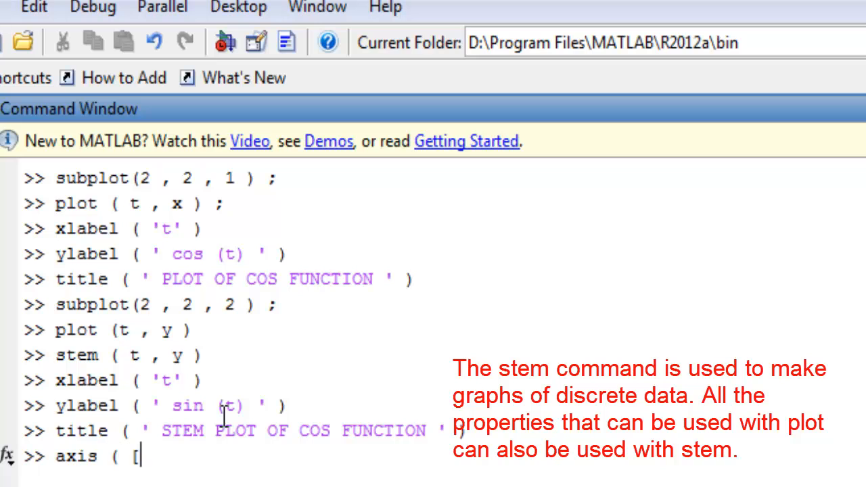
Enter axis([-10 10 -1.5 1.5]), then revise it to axis([-0.5 0.5 -1.5 1.5])
type("[-10 10 -1.5")
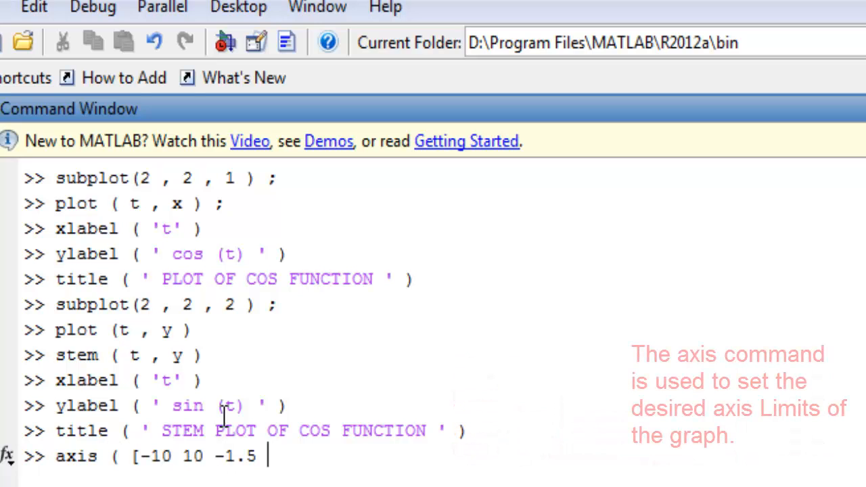
type("1.5 ]);")
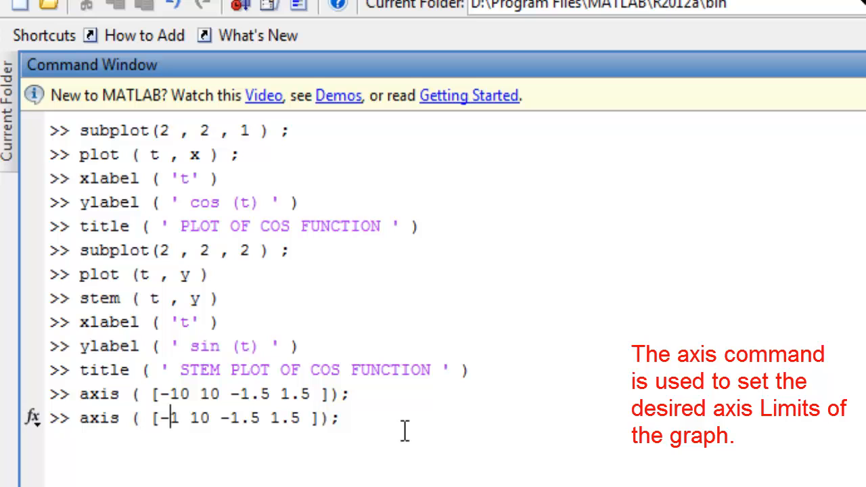
type("0.5")
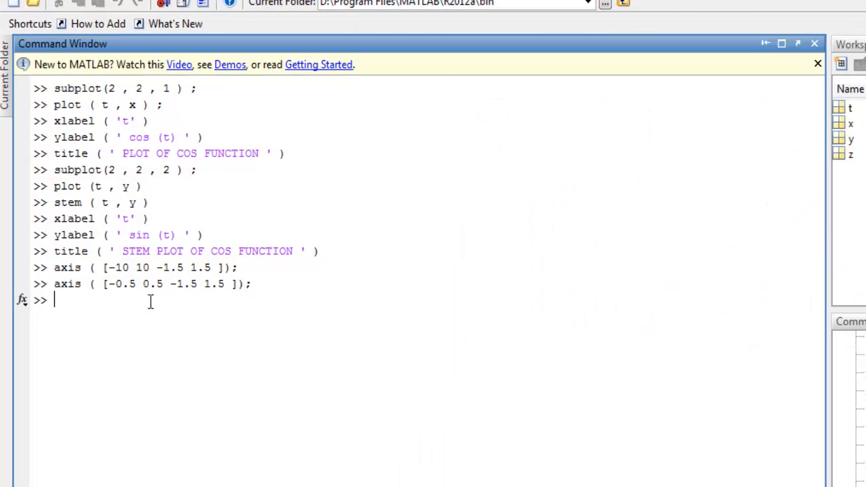
type("axis ( [-0.5 0.5 -1.5 1.5 ]);")
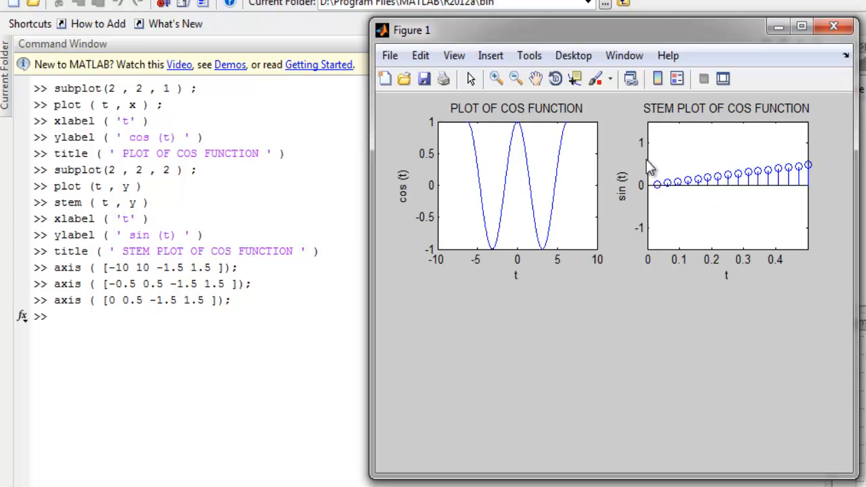
mouse_move(845, 178)
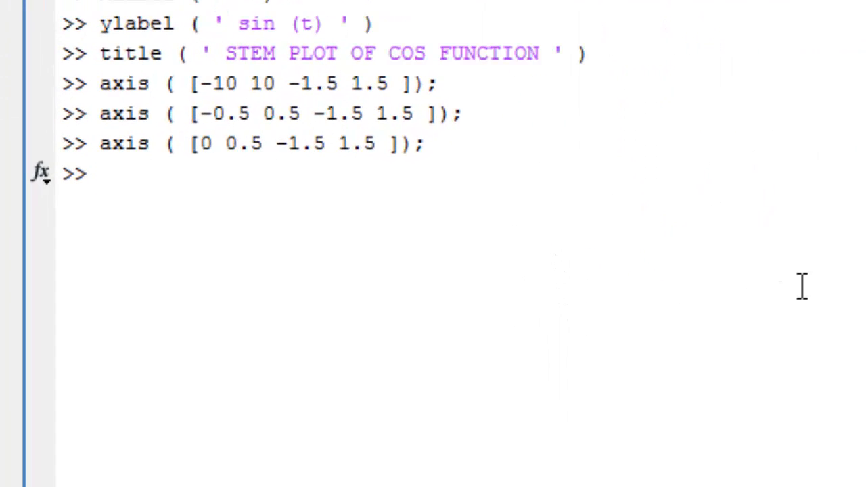
Select the subplot and draw the 3D circle with plot3(x, y, z)
type("subplot(2 , 2 , 2 ) ;")
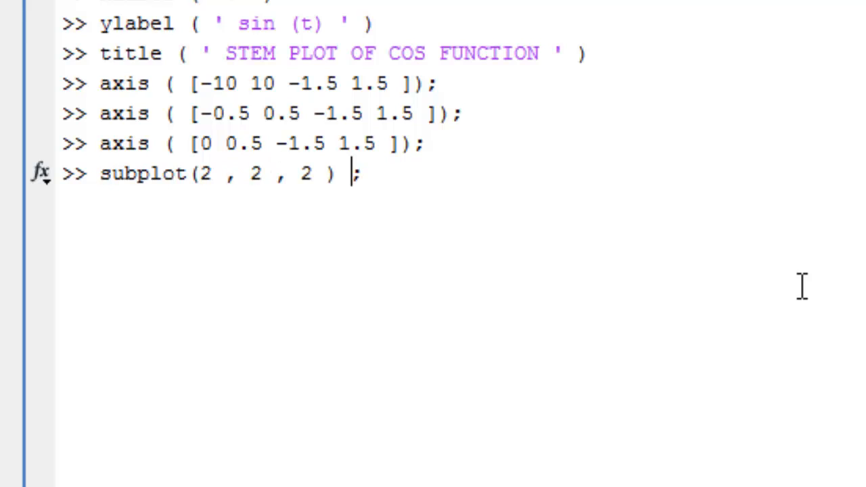
type("p")
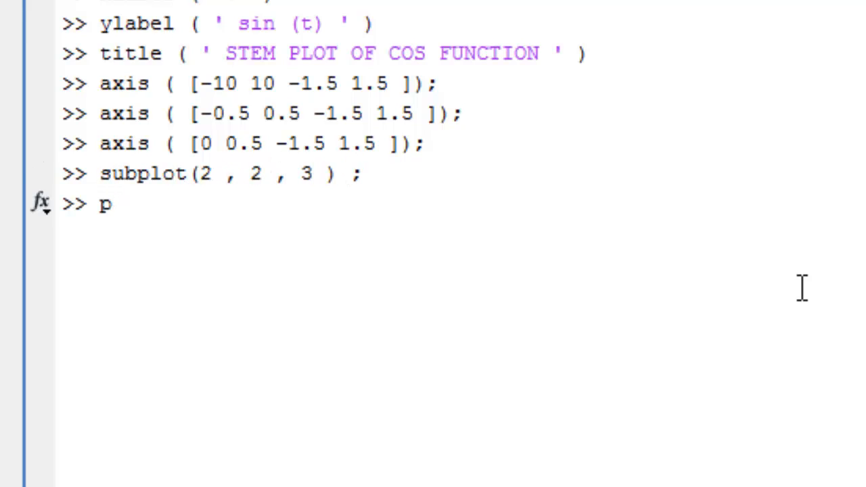
type("lot3 (")
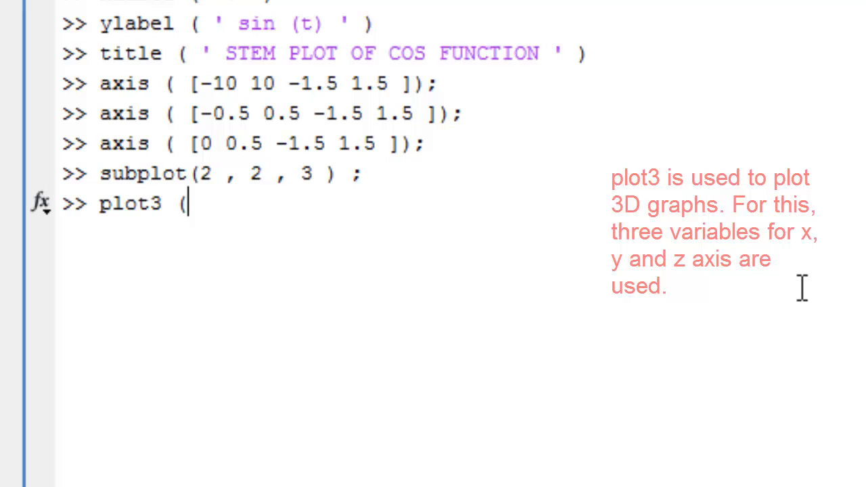
type("x , y , z")
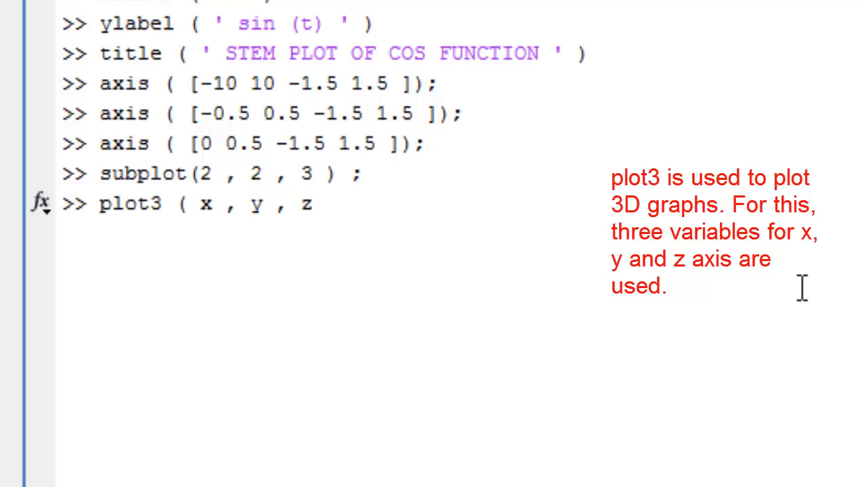
Edit the recalled axis command and run it to limit x and y to -1..1
type("axis ( [0 0.5 -1.5 1.5 ]);")
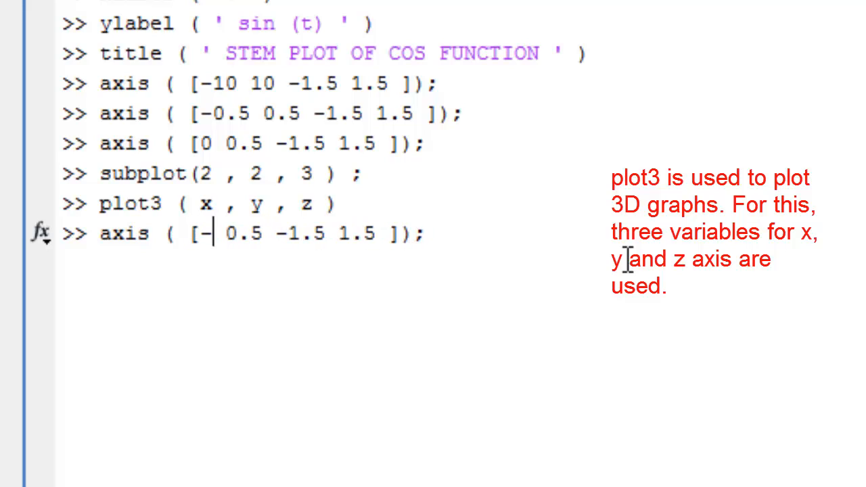
type("2*pi")
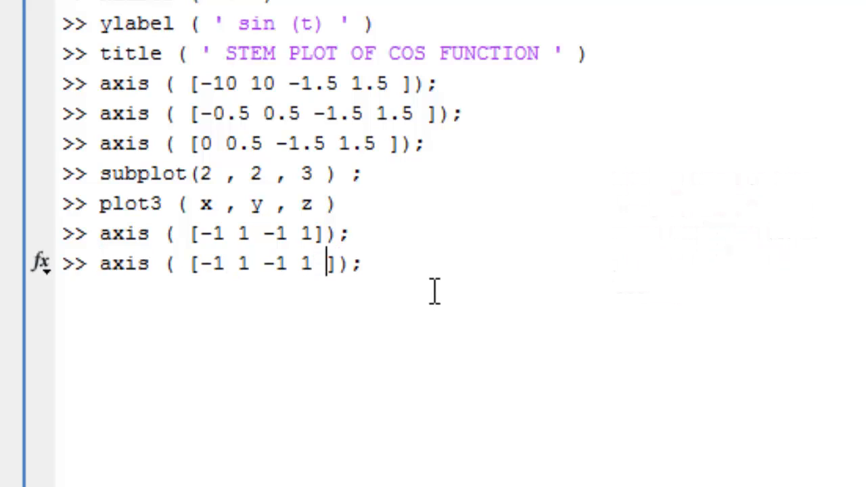
type("-1 1")
key("enter")
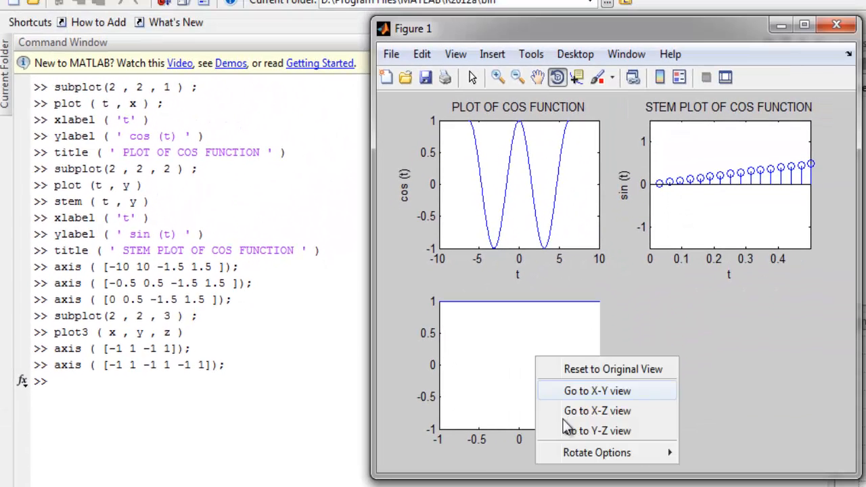
Apply a preset 3D view and orbit the unit circle to inspect other angles
left_click(596, 390)
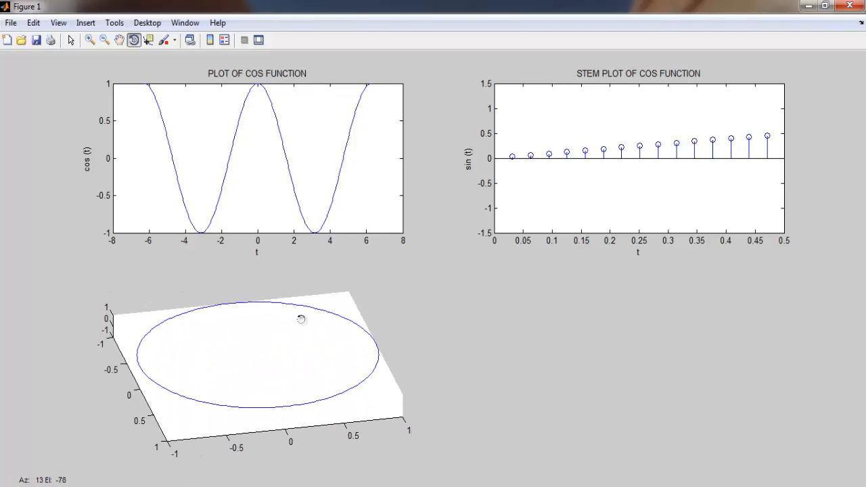
left_click_drag(301, 319, 174, 416)
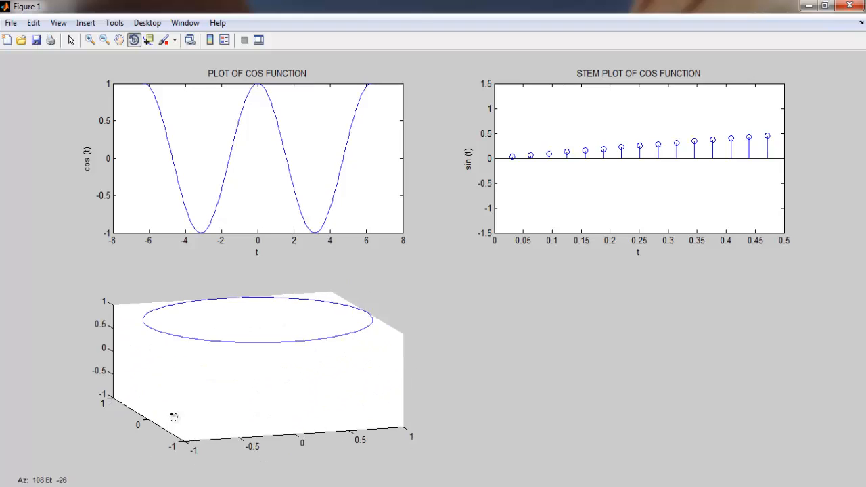
left_click_drag(174, 417, 264, 438)
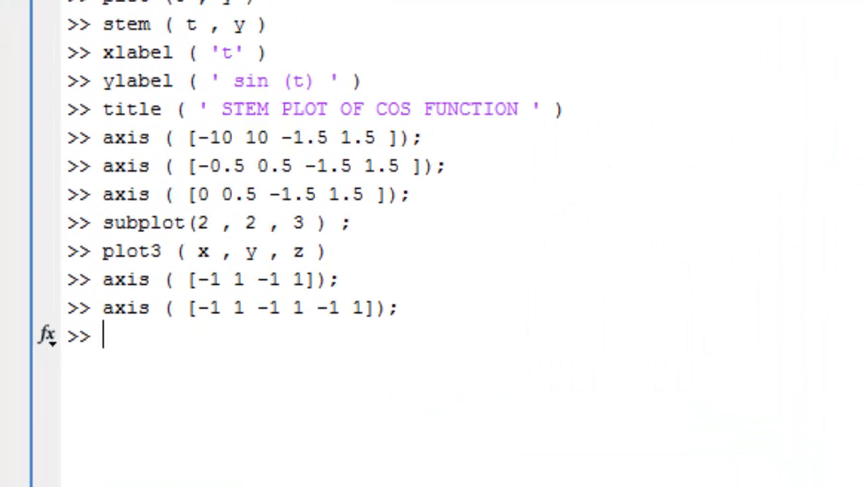
mouse_move(335, 385)
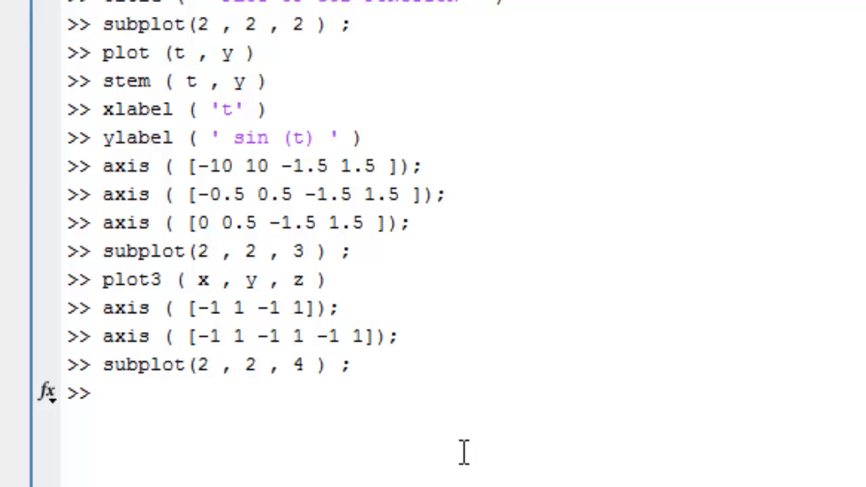
Enter plot(t, x, 'r', 'LineWidth', 2); for a thick red cosine curve
type("plot (")
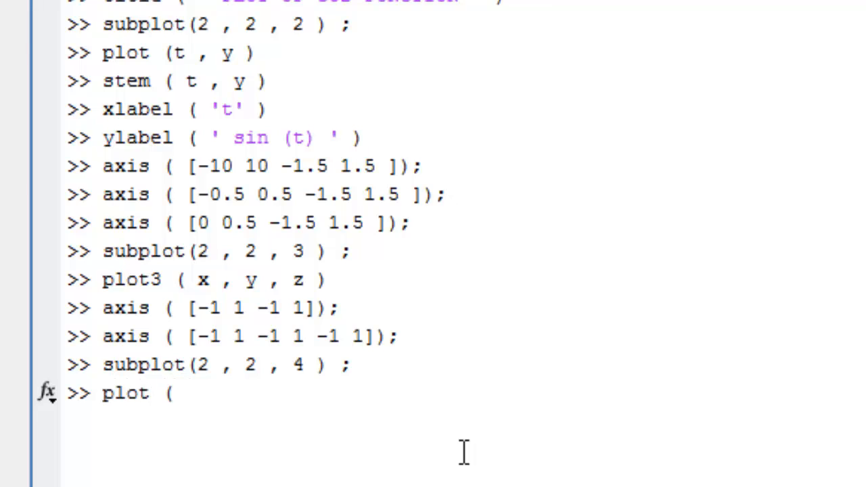
type("t, x, 'r'")
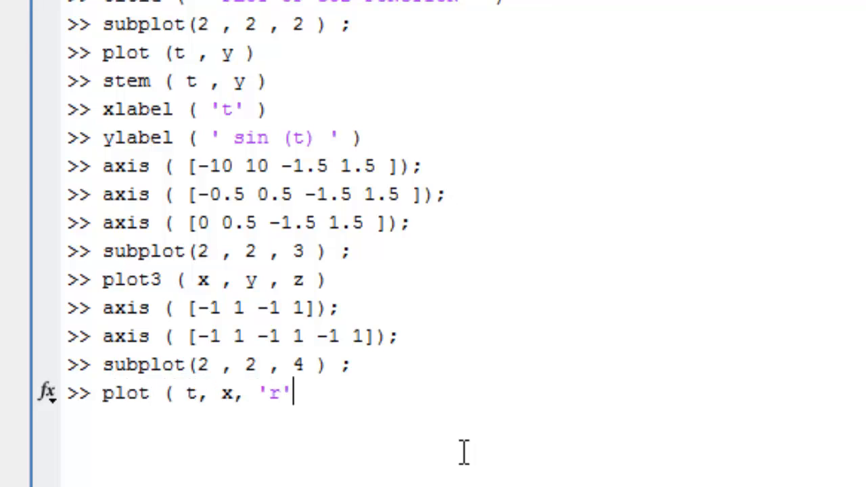
type(", 'Lin")
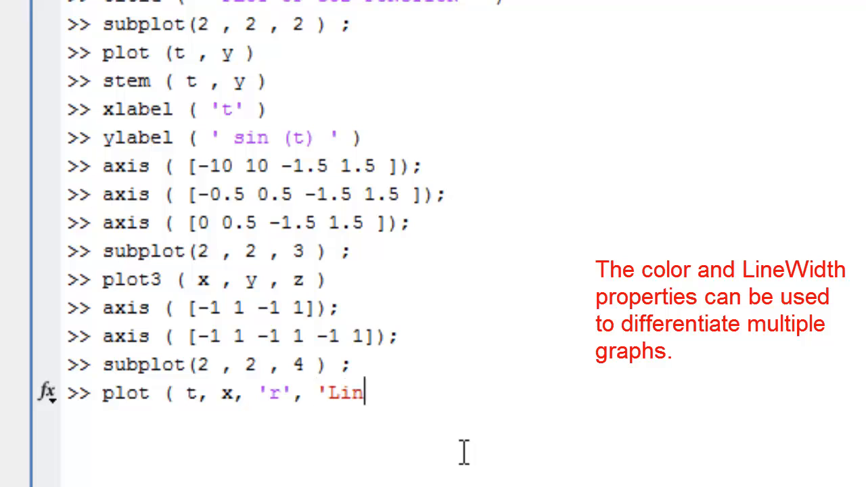
type("eWidth', 2 );")
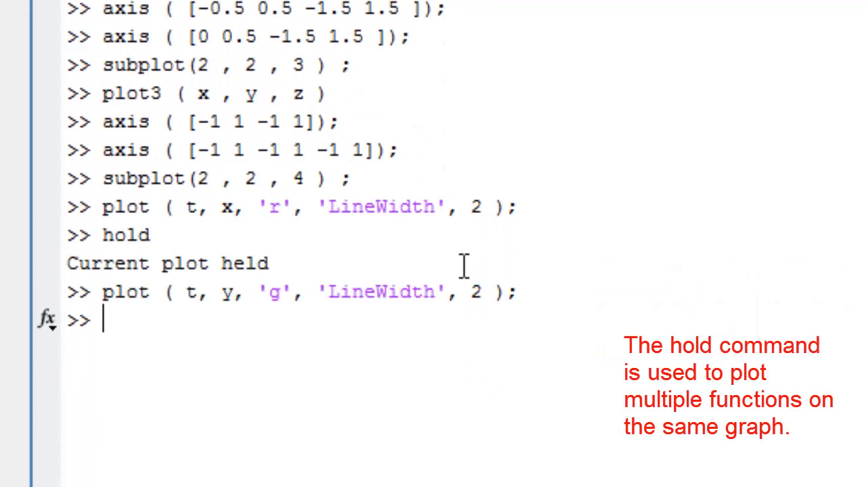
type("plot ( t, x, 'r', 'LineWidth', 2 );")
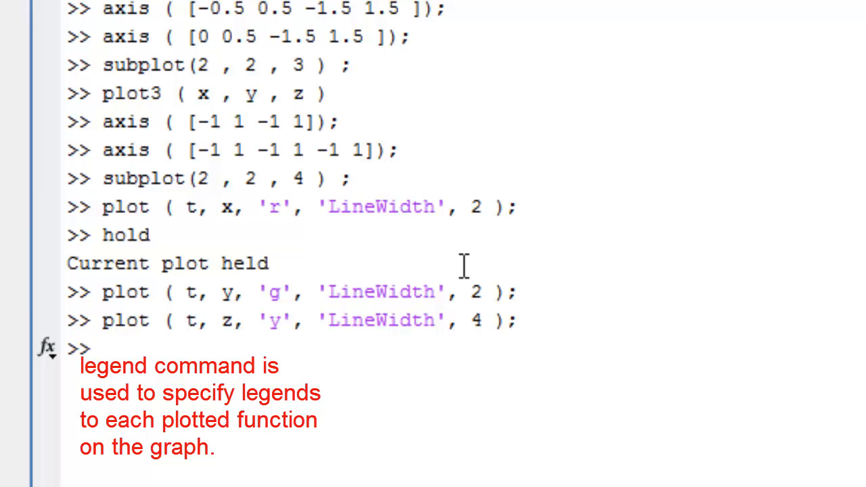
Type the legend command labelling the curves 'cos (t)', 'sin (t)' and 'Unit Circle'
type("le")
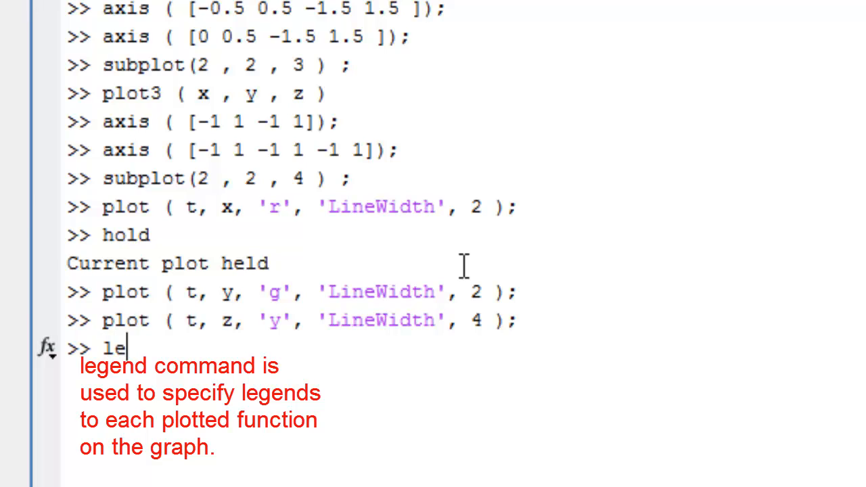
type("gend( cos")
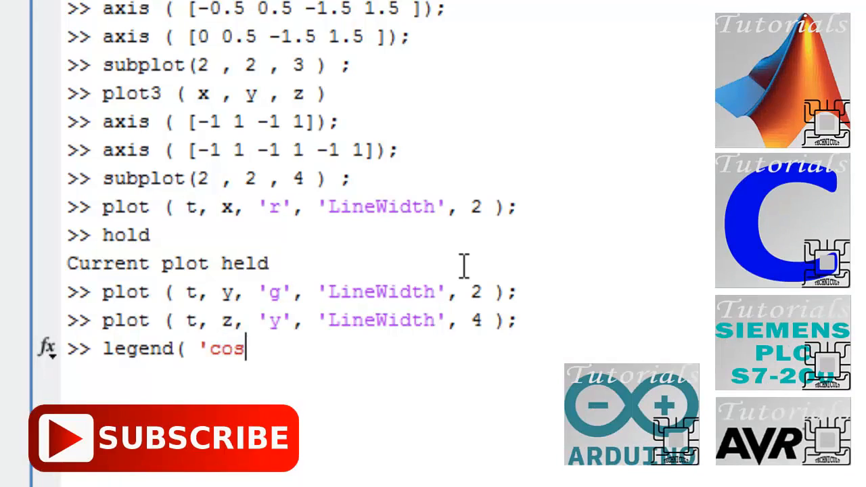
type("( t)")
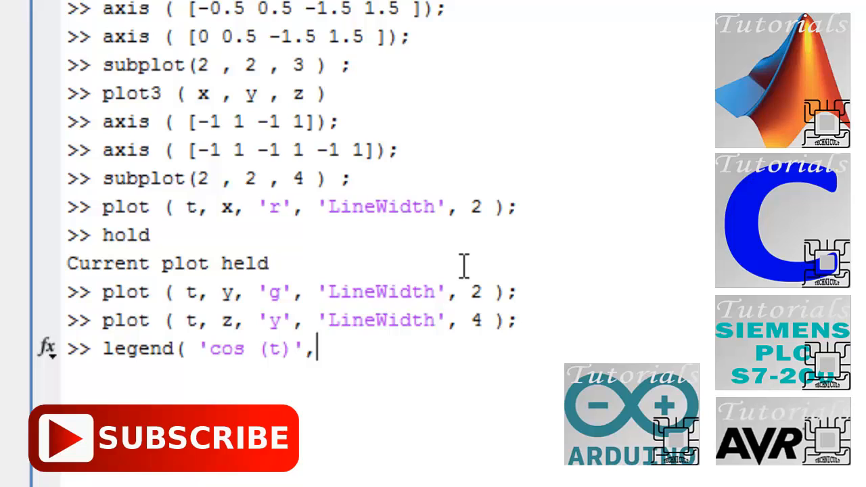
type("'sin (t)' ,")
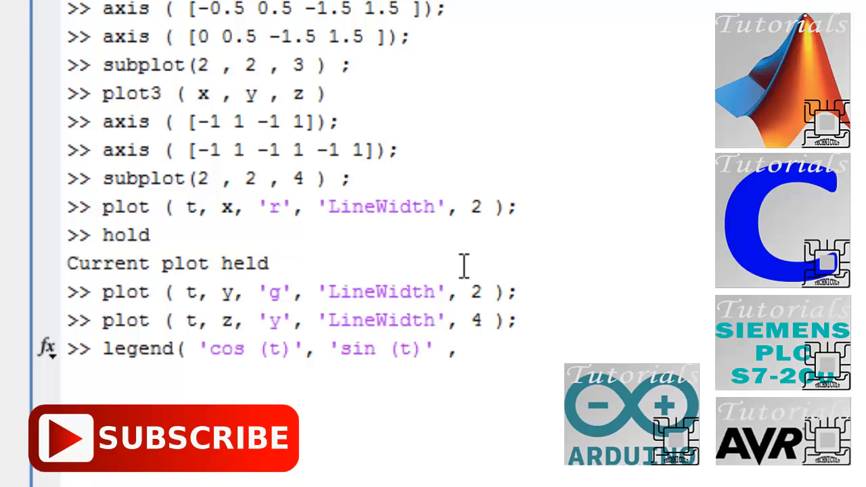
type("'Unit Ci")
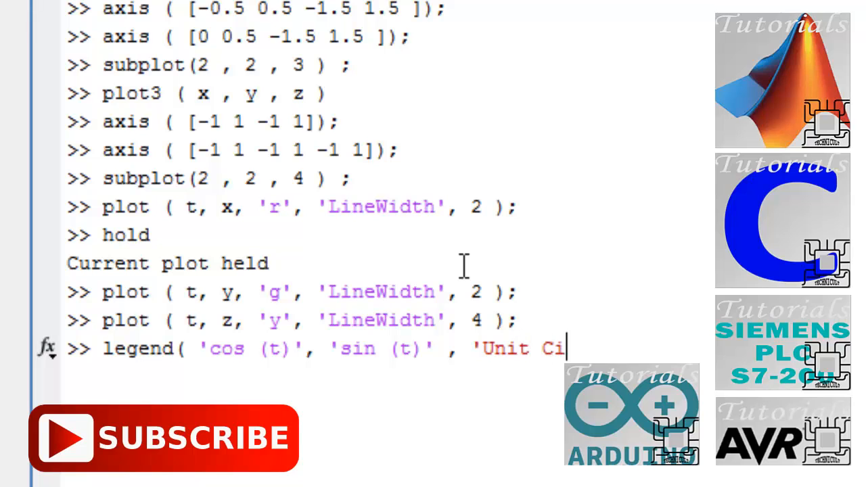
type("rcle')")
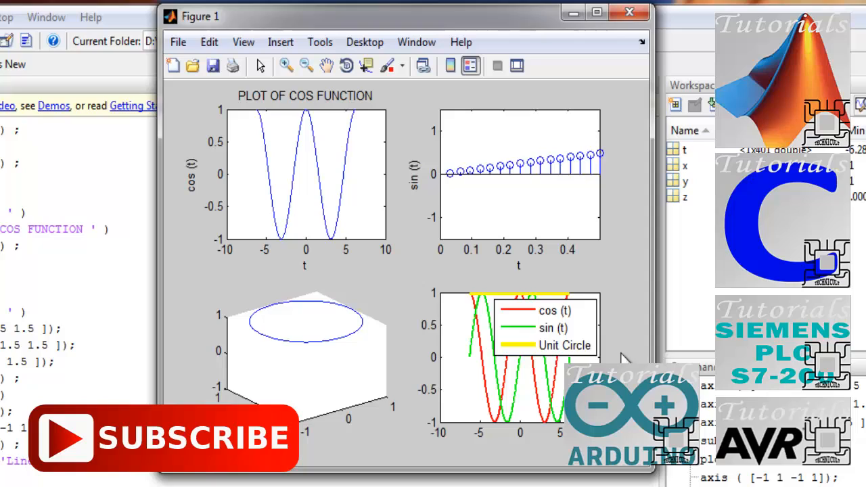
mouse_move(552, 362)
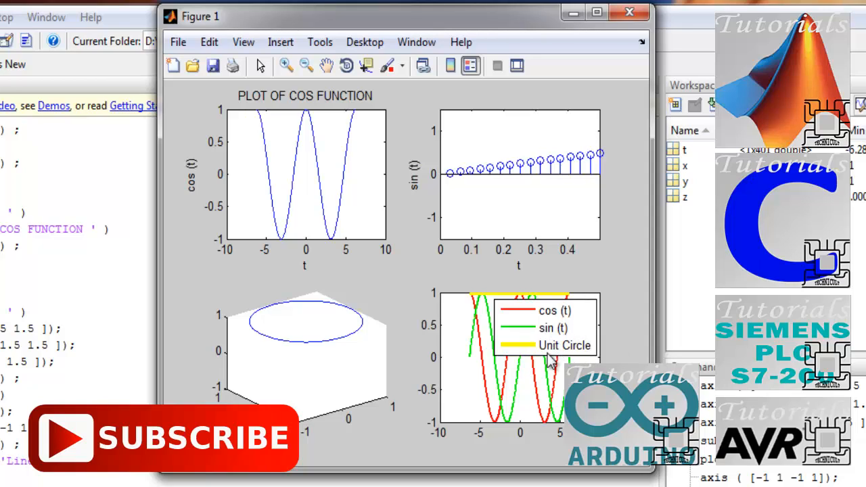
mouse_move(550, 362)
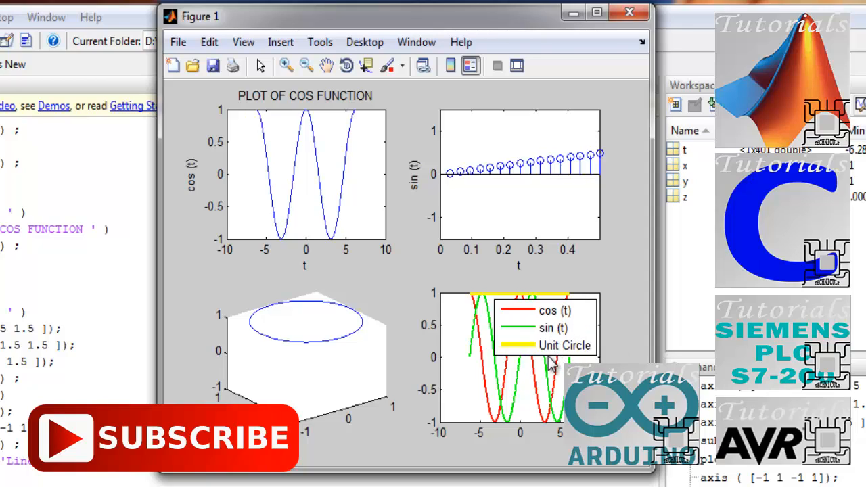
mouse_move(480, 338)
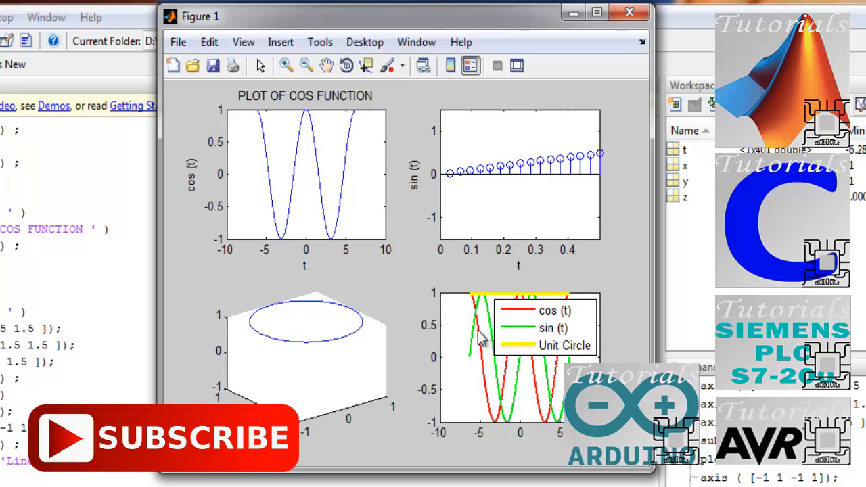